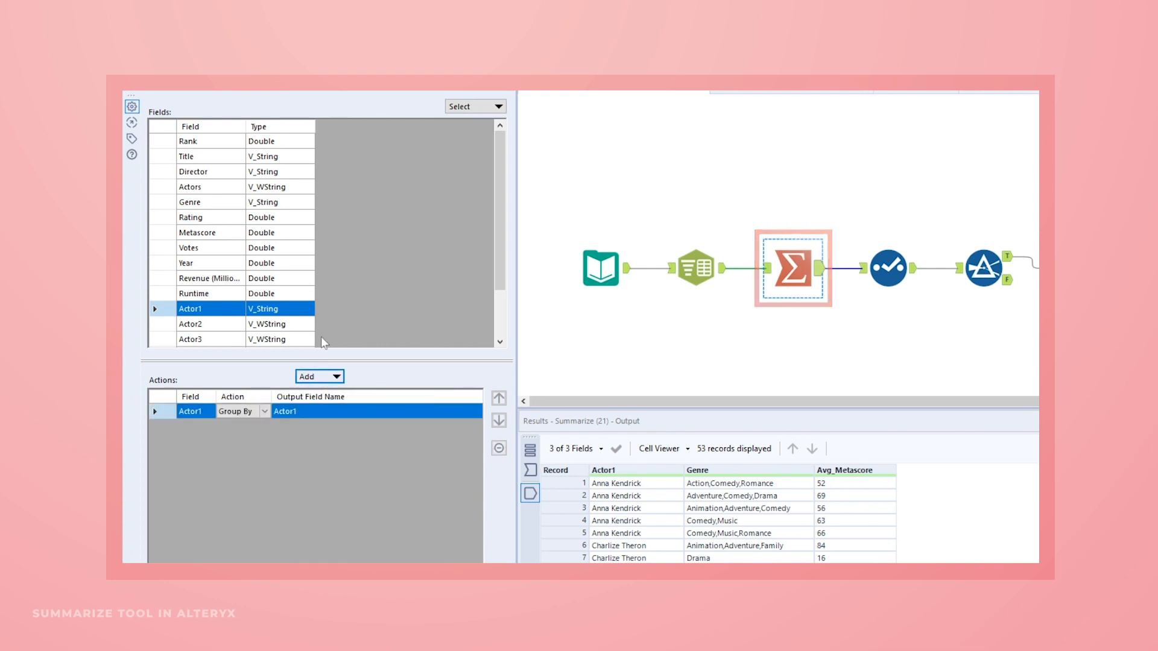
# Step: Add a Count of Title to the summary and select Metascore for the next aggregation
pyautogui.click(188, 155)
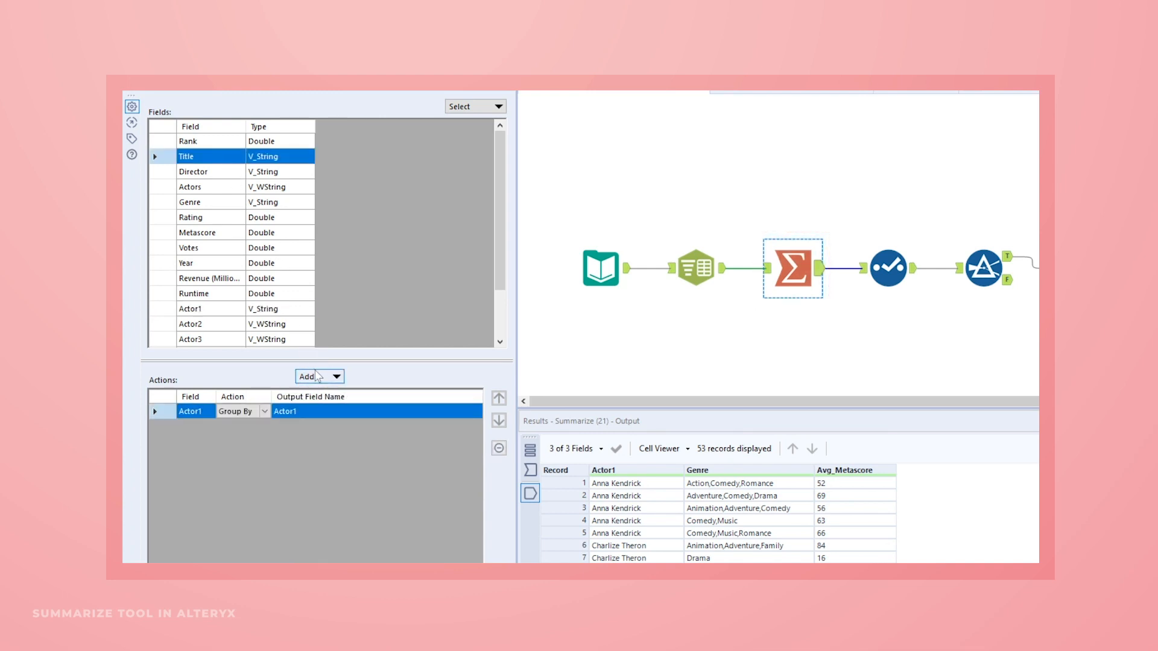
pyautogui.click(305, 376)
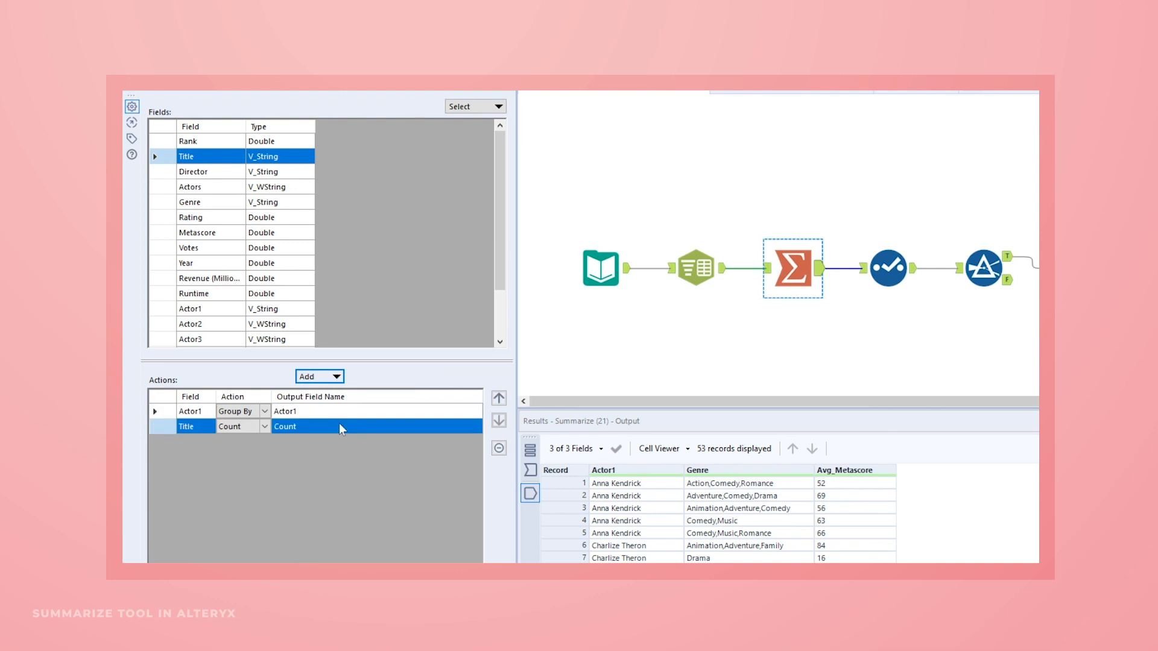
pyautogui.click(197, 232)
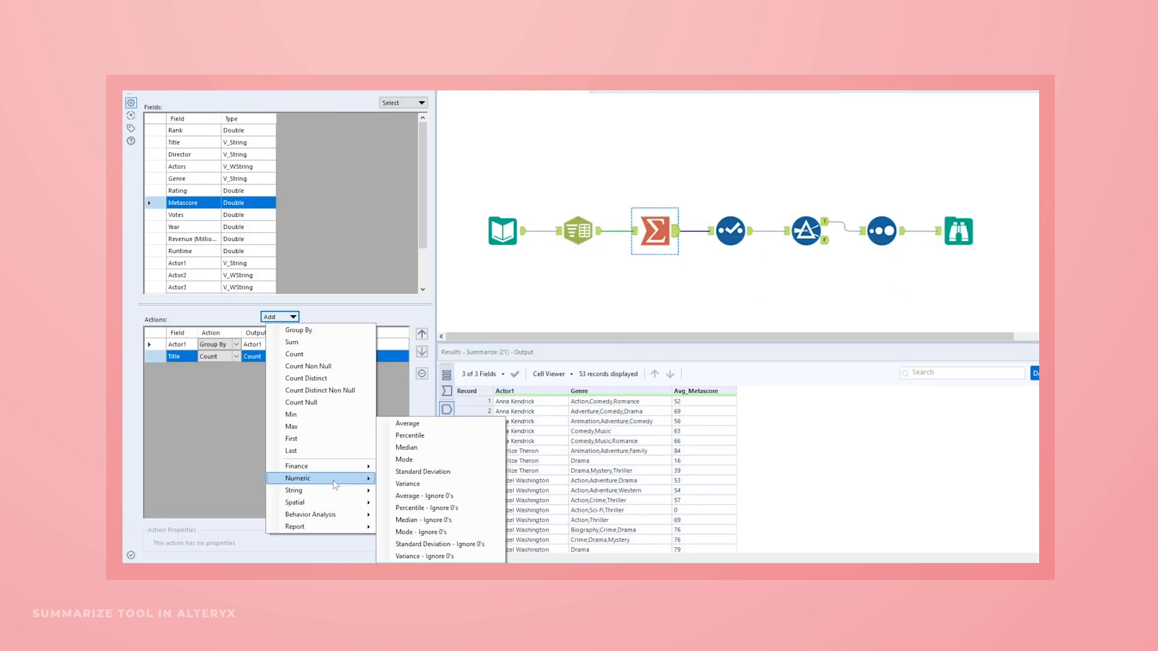
# Step: Add Average of Metascore and Average of Rating, then start adding Revenue (Millions)
pyautogui.click(407, 424)
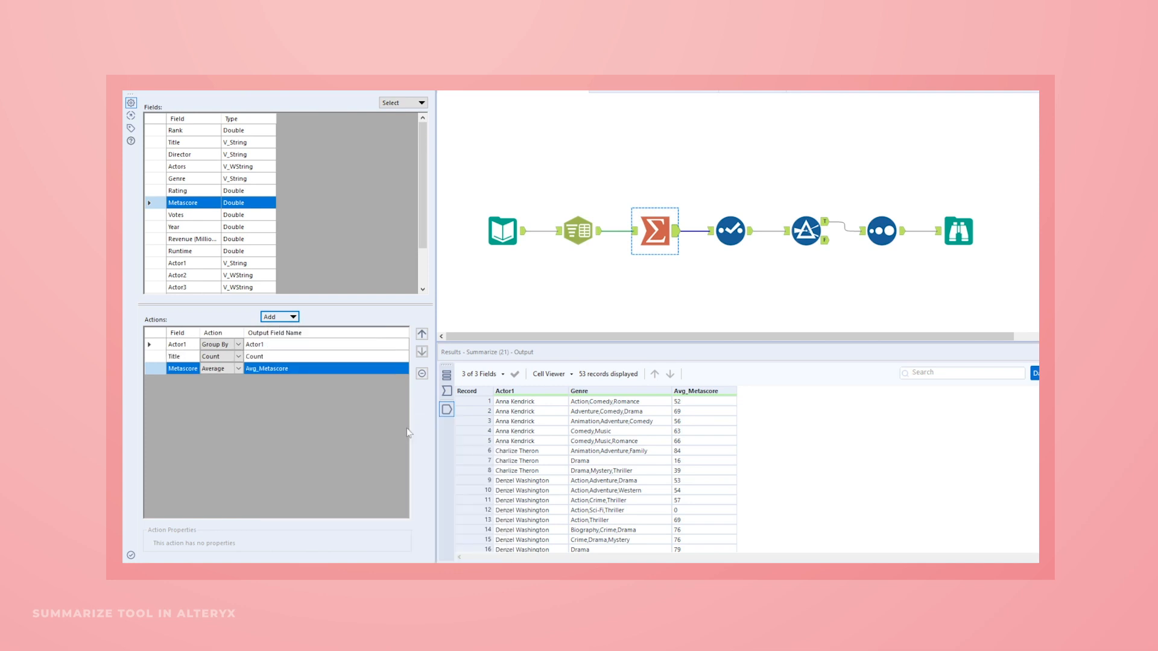
pyautogui.click(278, 316)
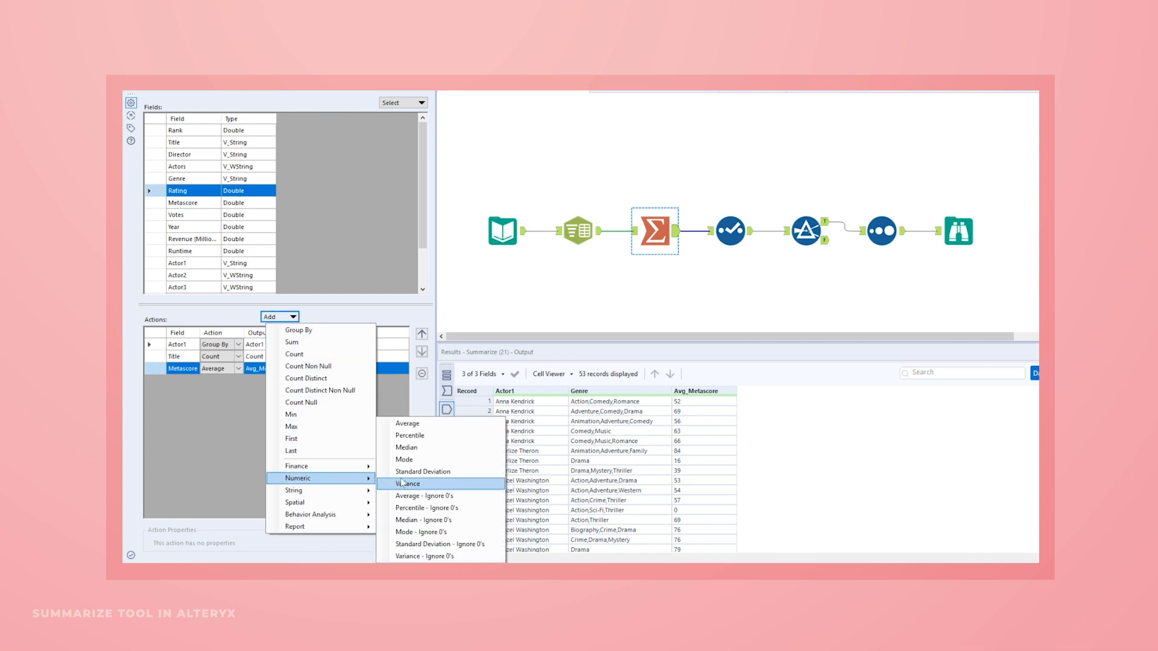
pyautogui.click(406, 424)
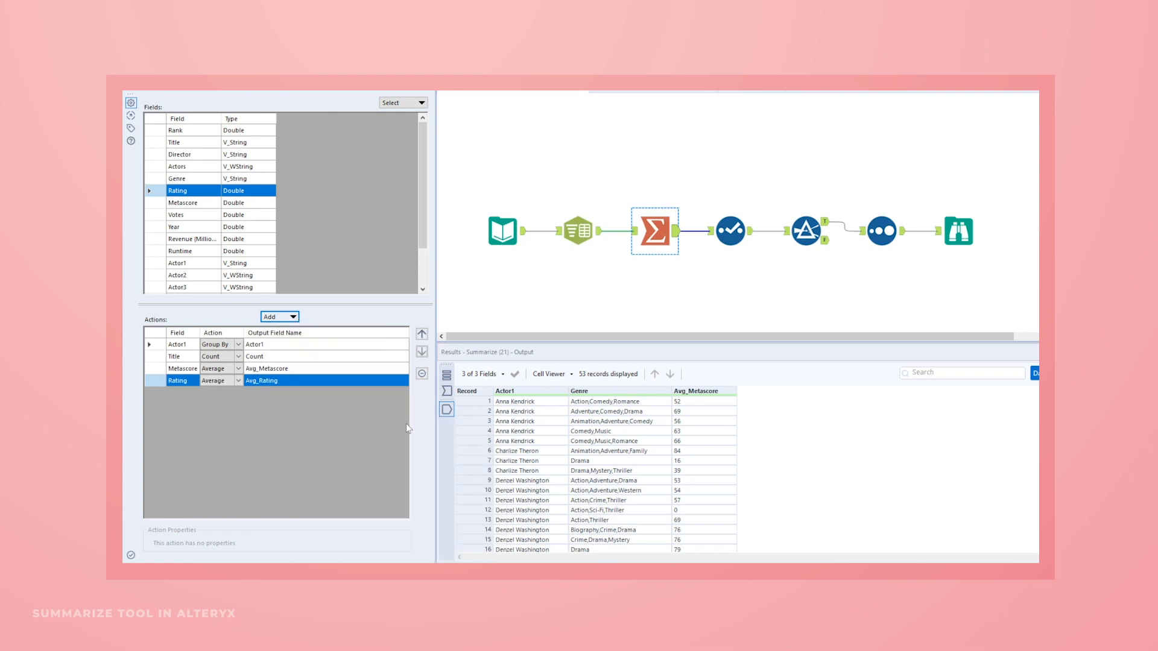
pyautogui.click(193, 239)
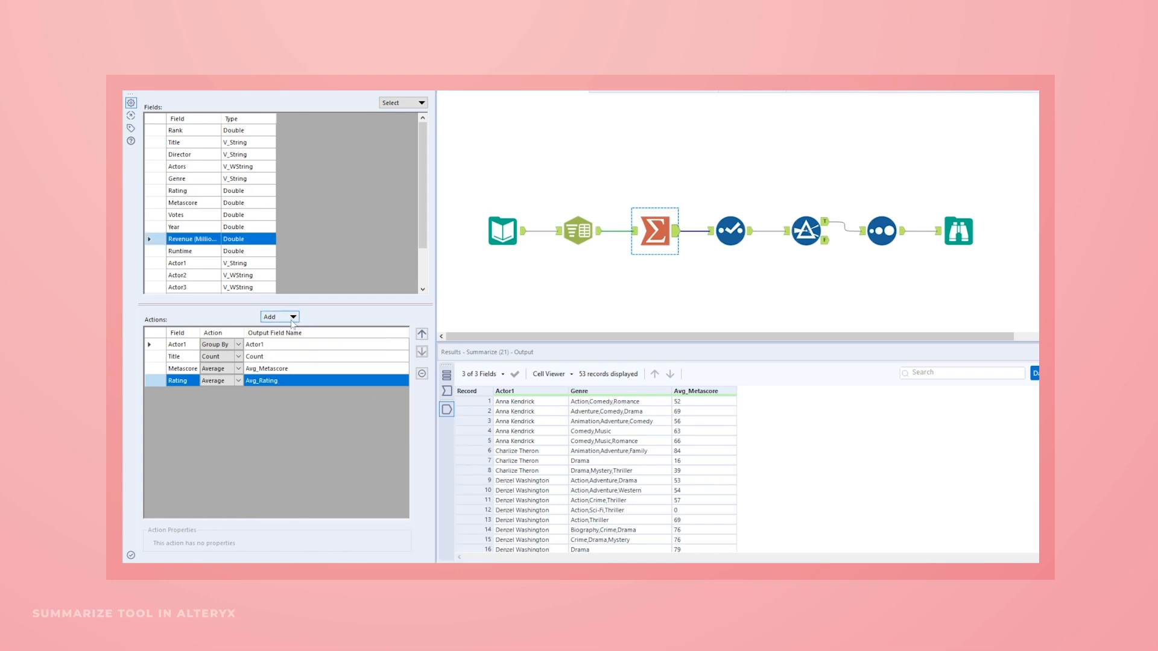
pyautogui.click(279, 316)
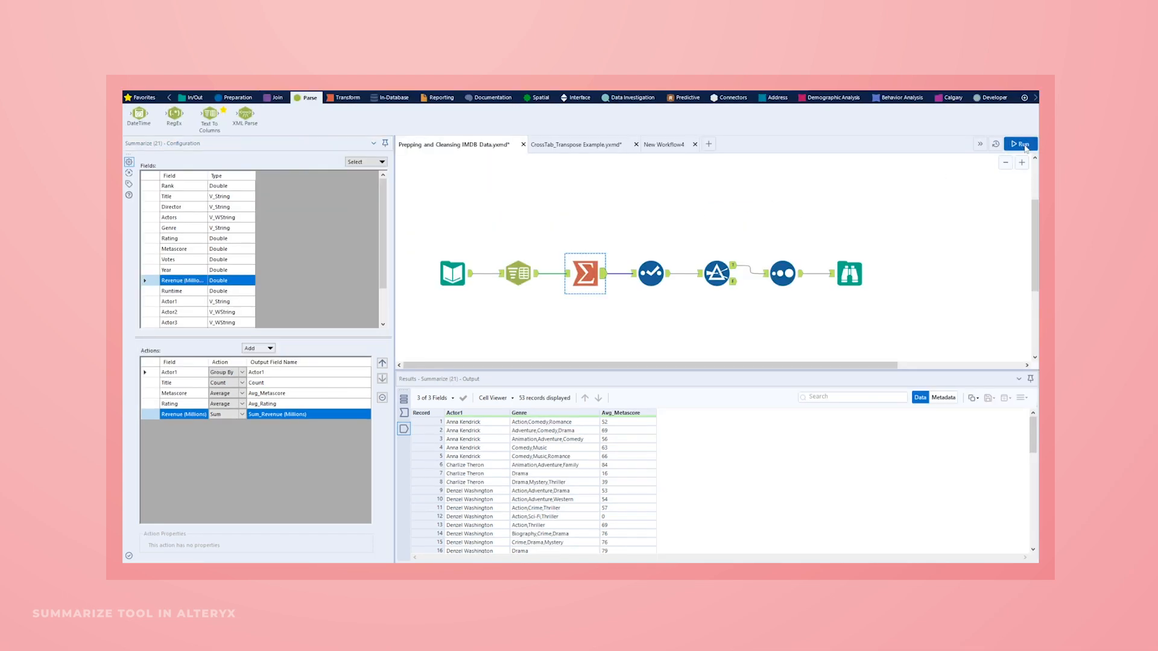
# Step: Run the workflow so 61 records summarize into 11 groups by Actor1
pyautogui.click(1022, 144)
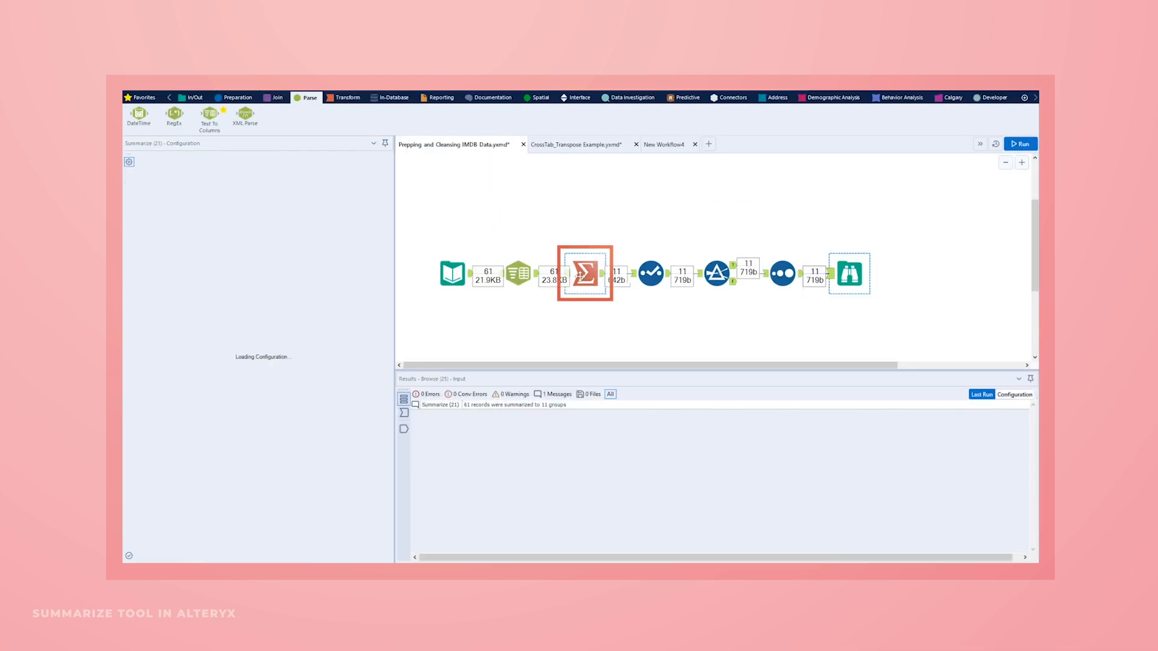
pyautogui.click(282, 340)
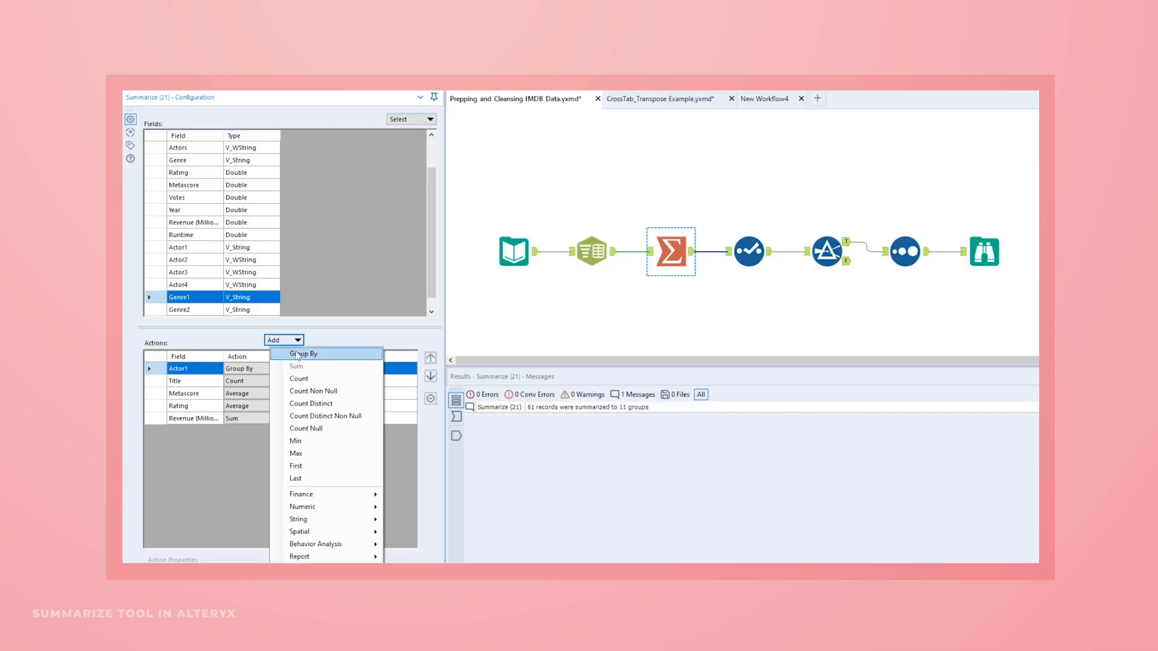
# Step: Add Genre1 as a second Group By placed above the Revenue sum
pyautogui.click(301, 354)
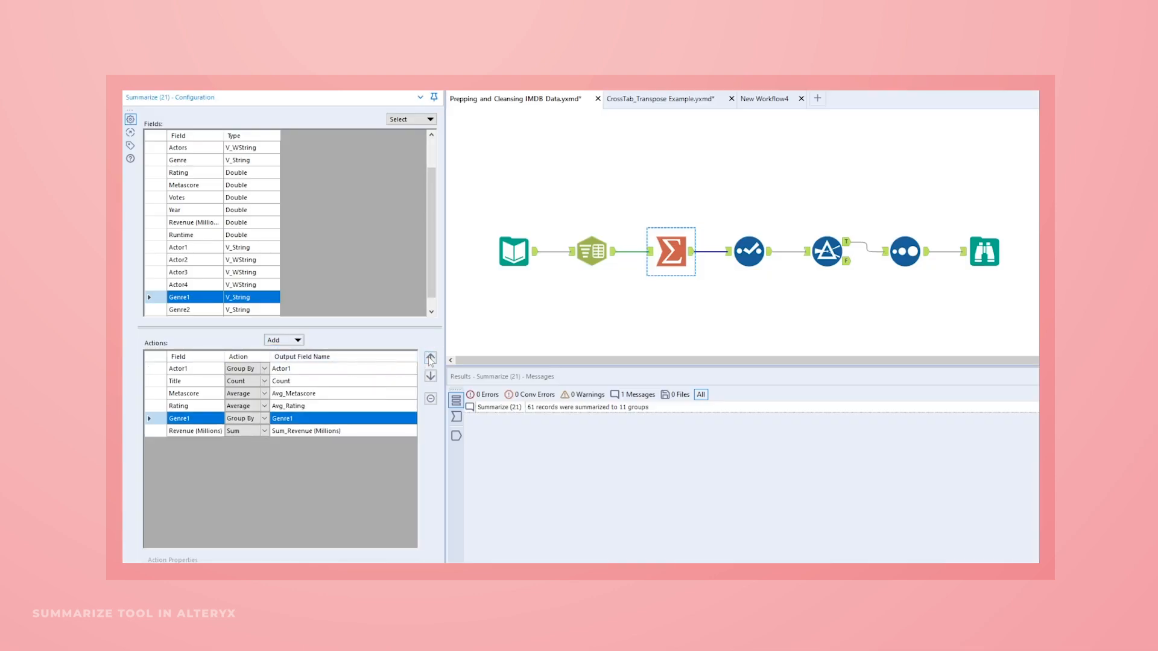